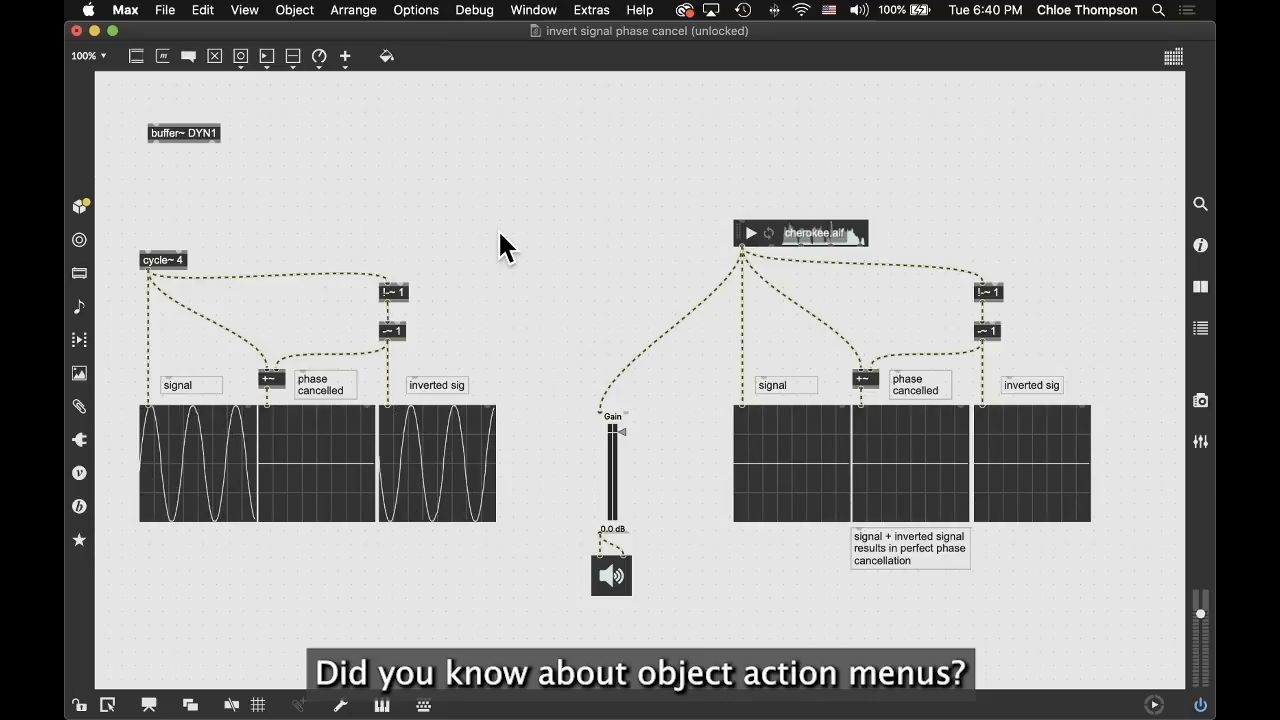
mouse_move(688, 250)
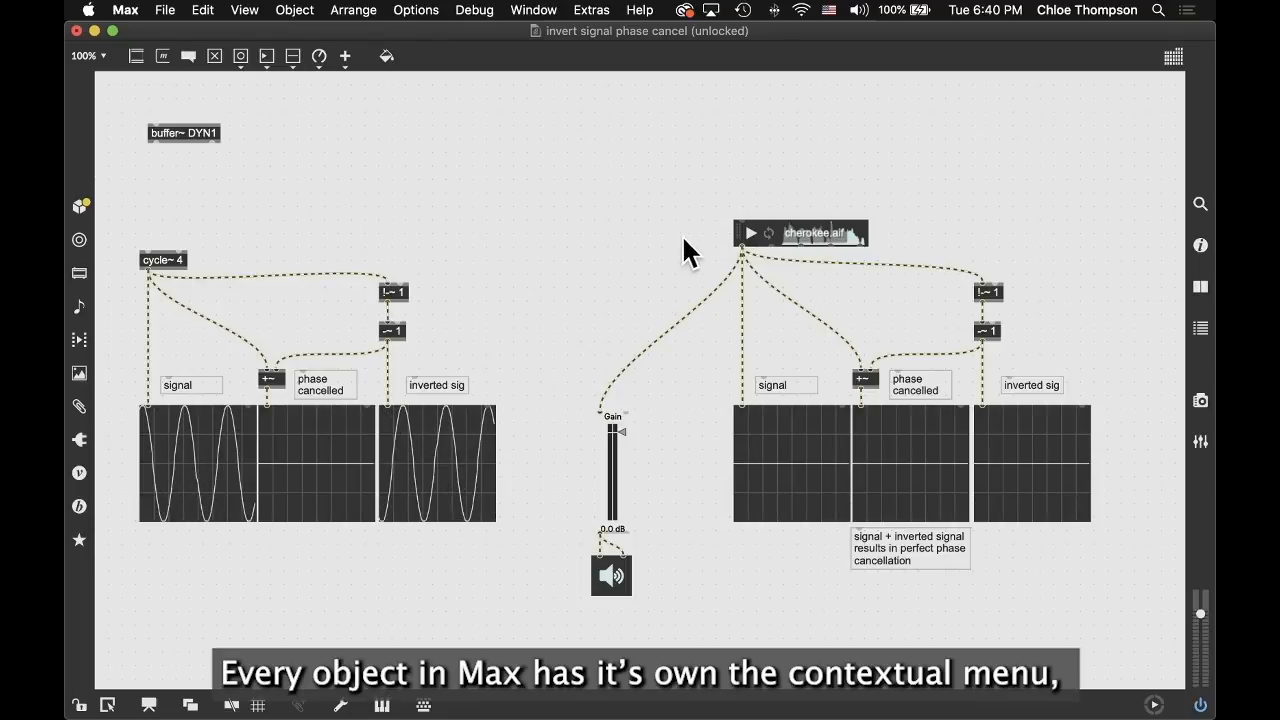
Step: Convert playlist~ to its multichannel version, then revert it to the single-channel playlist~
right_click(795, 233)
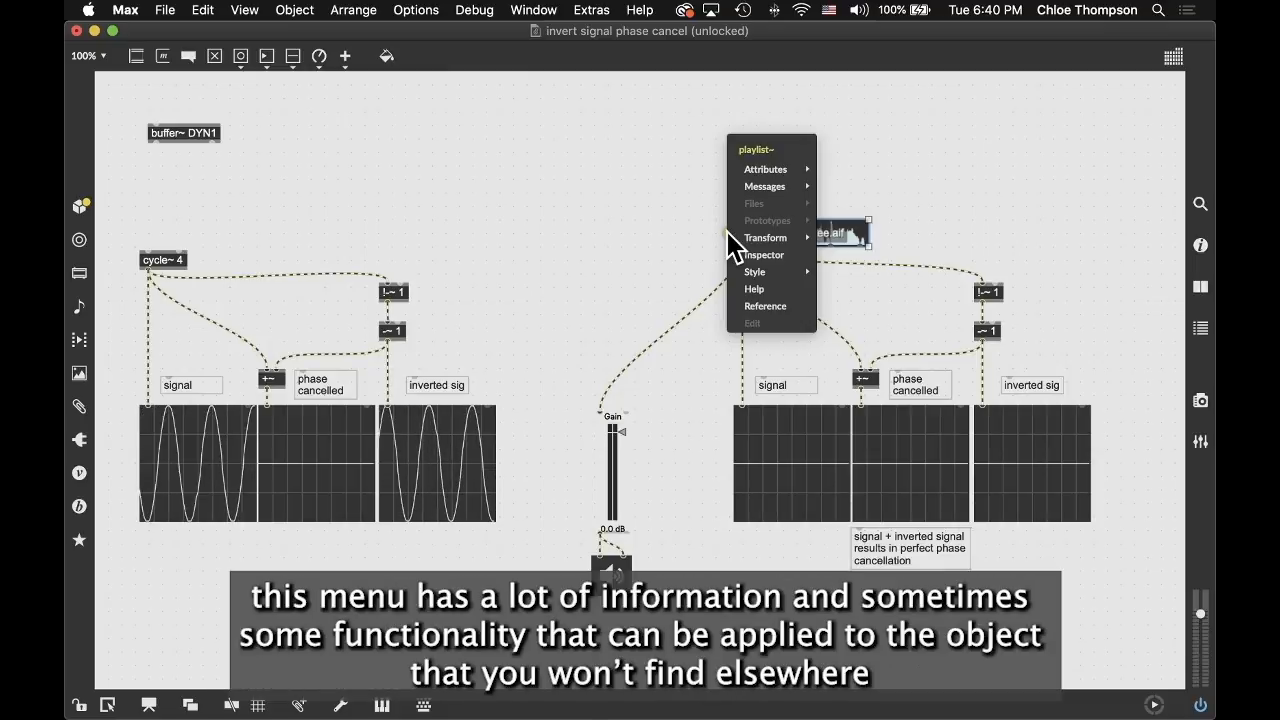
mouse_move(765, 237)
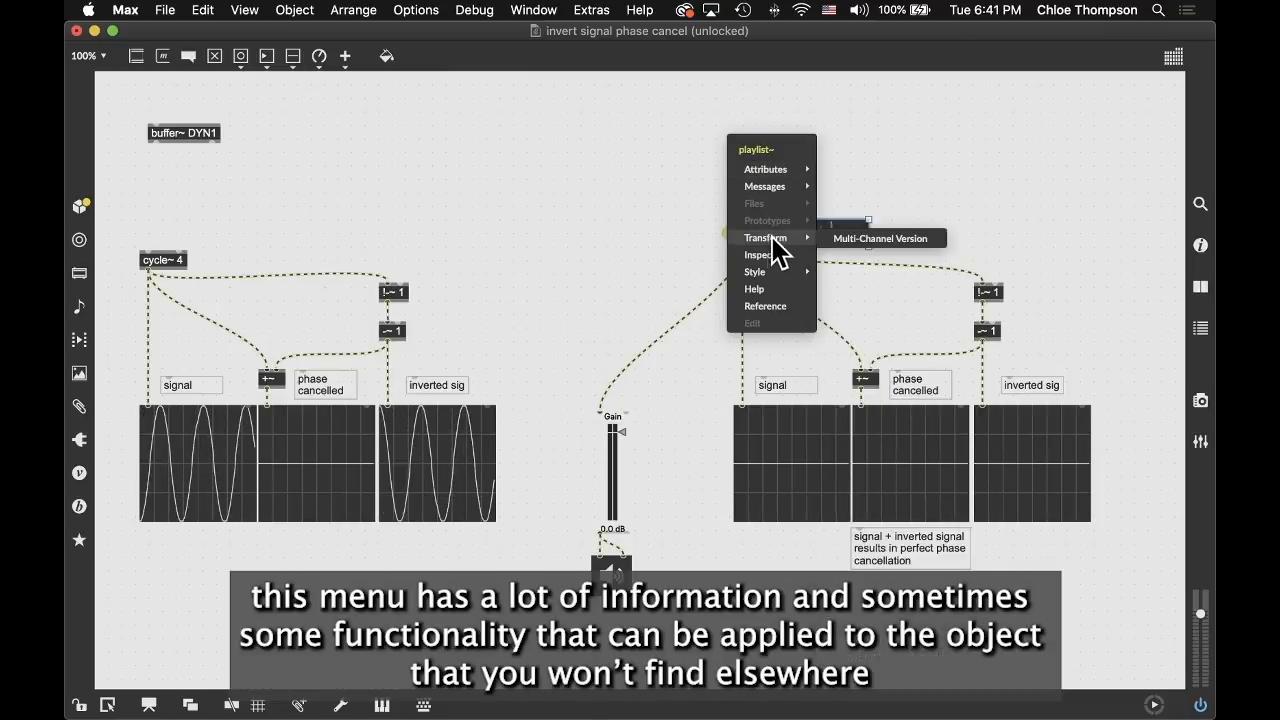
mouse_move(880, 255)
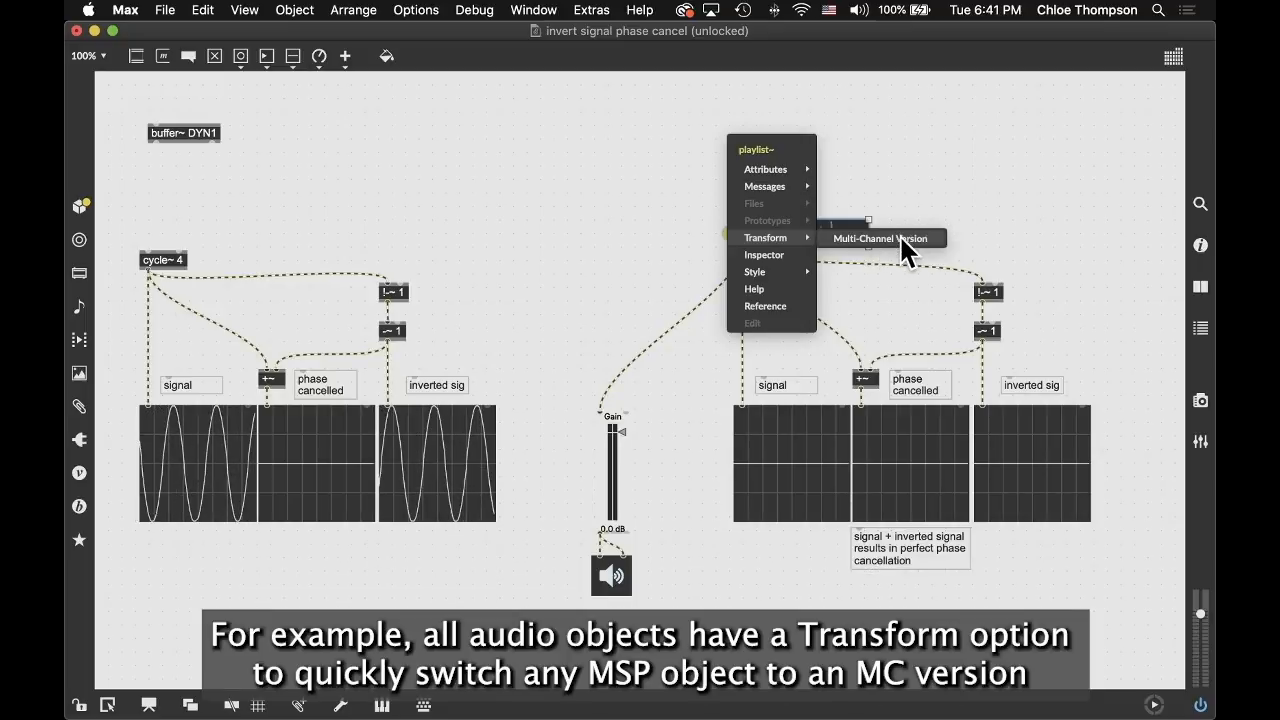
left_click(882, 238)
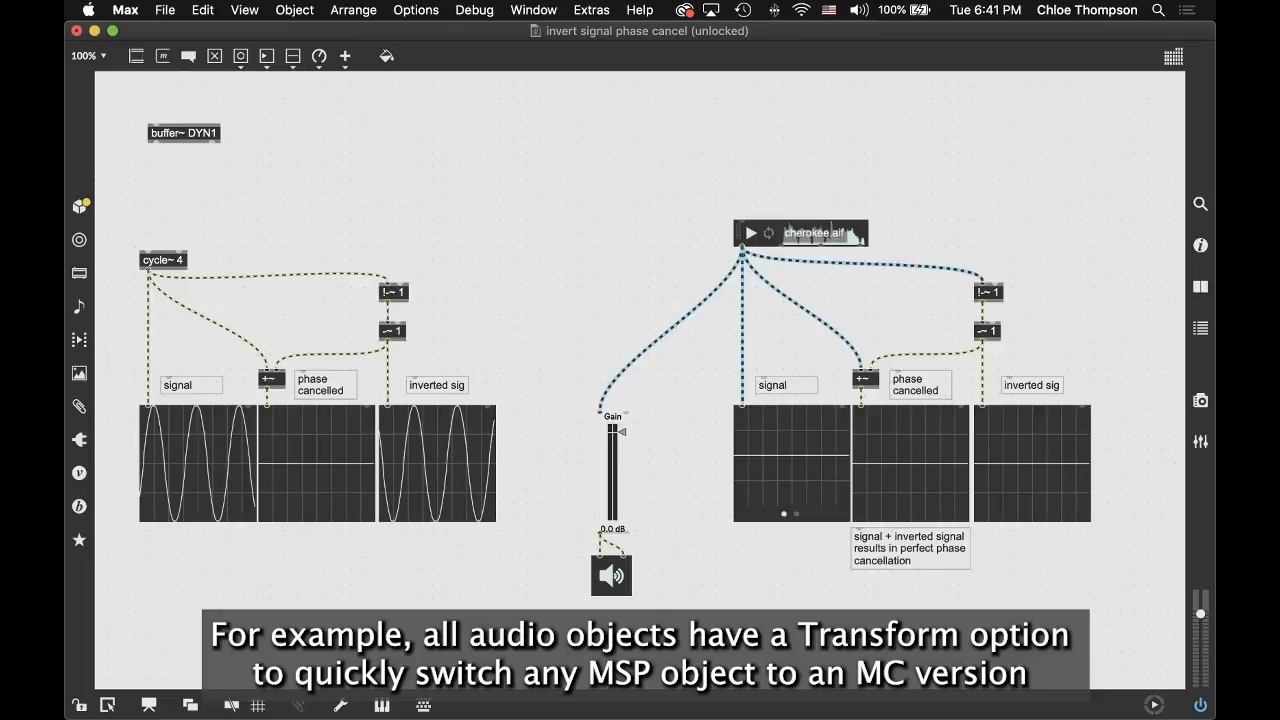
right_click(810, 233)
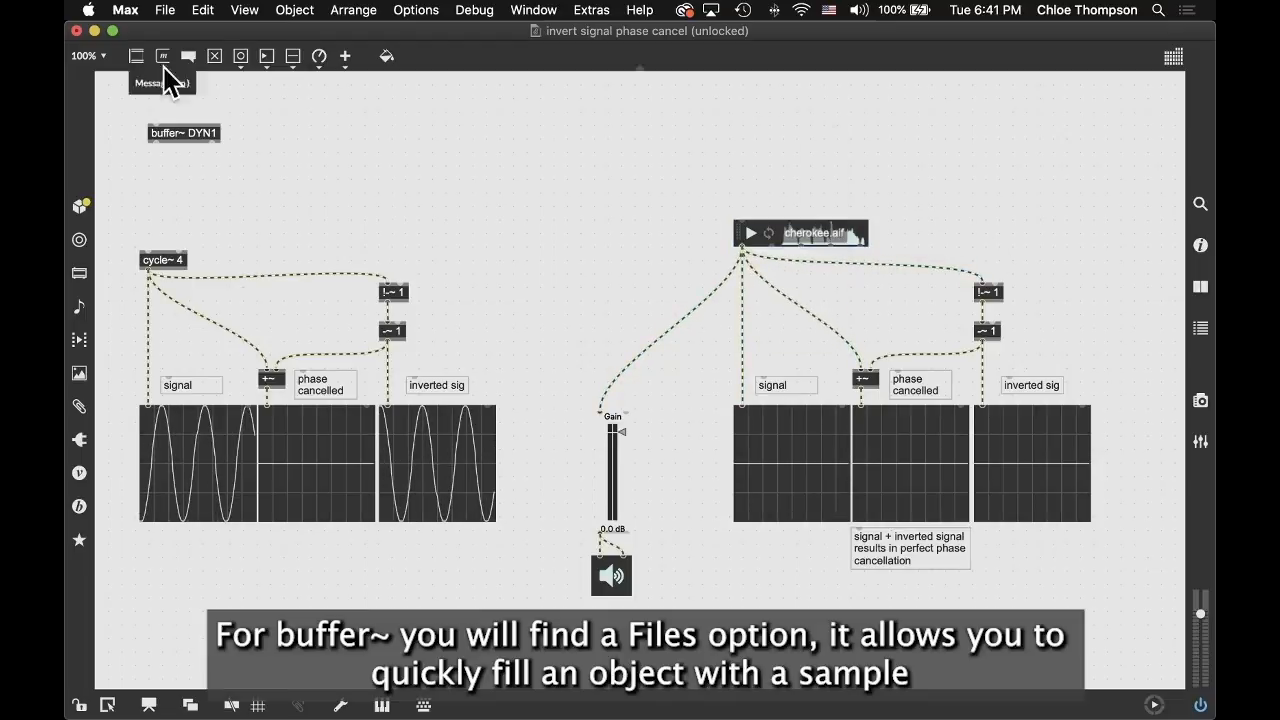
right_click(183, 132)
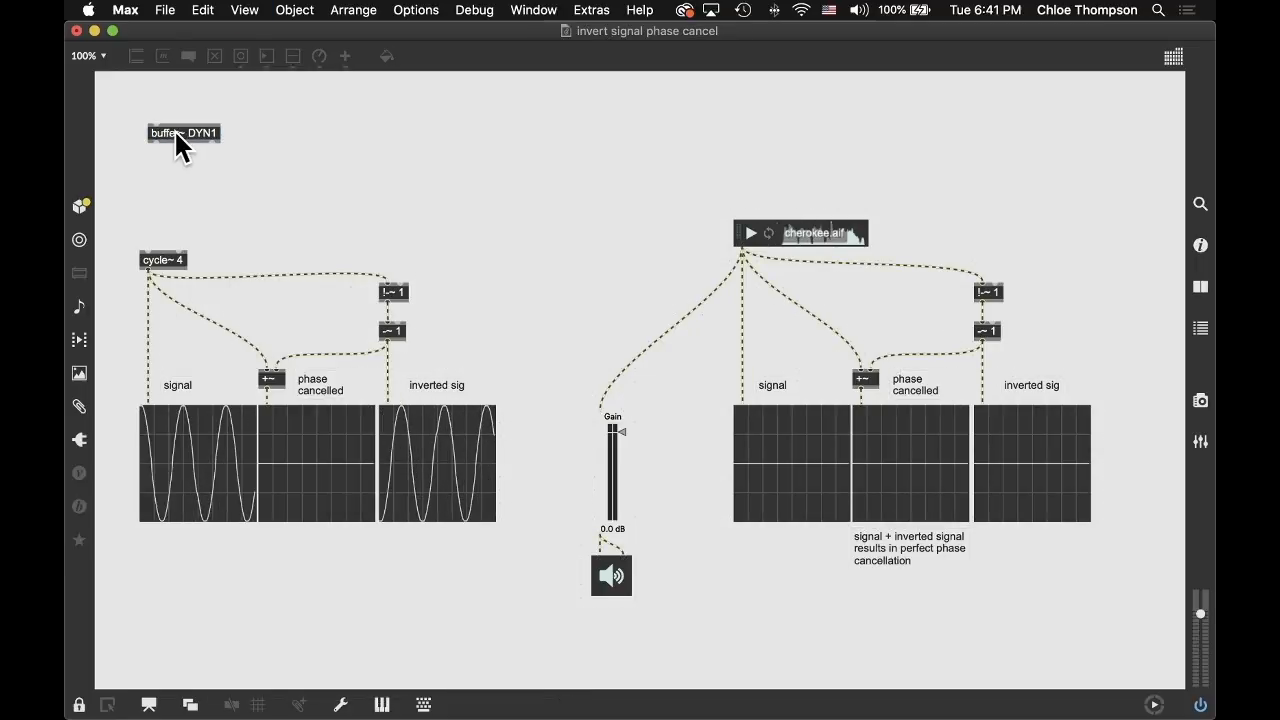
left_click(79, 705)
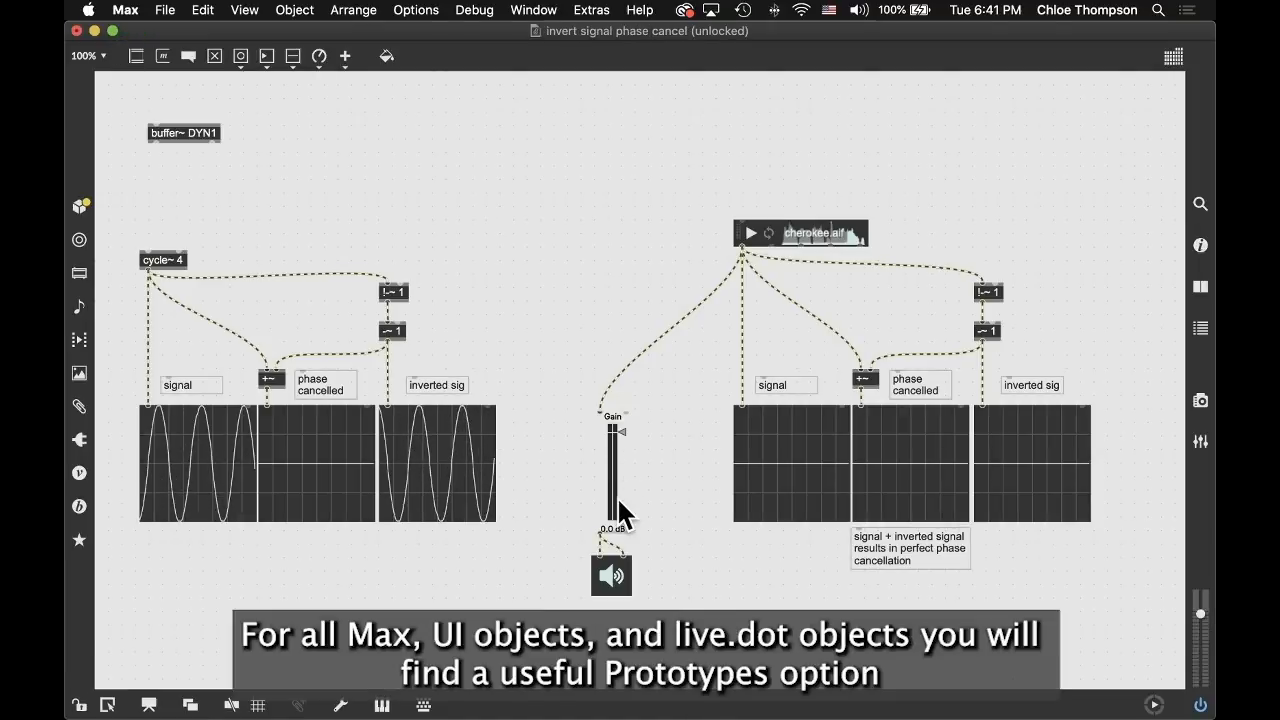
mouse_move(685, 485)
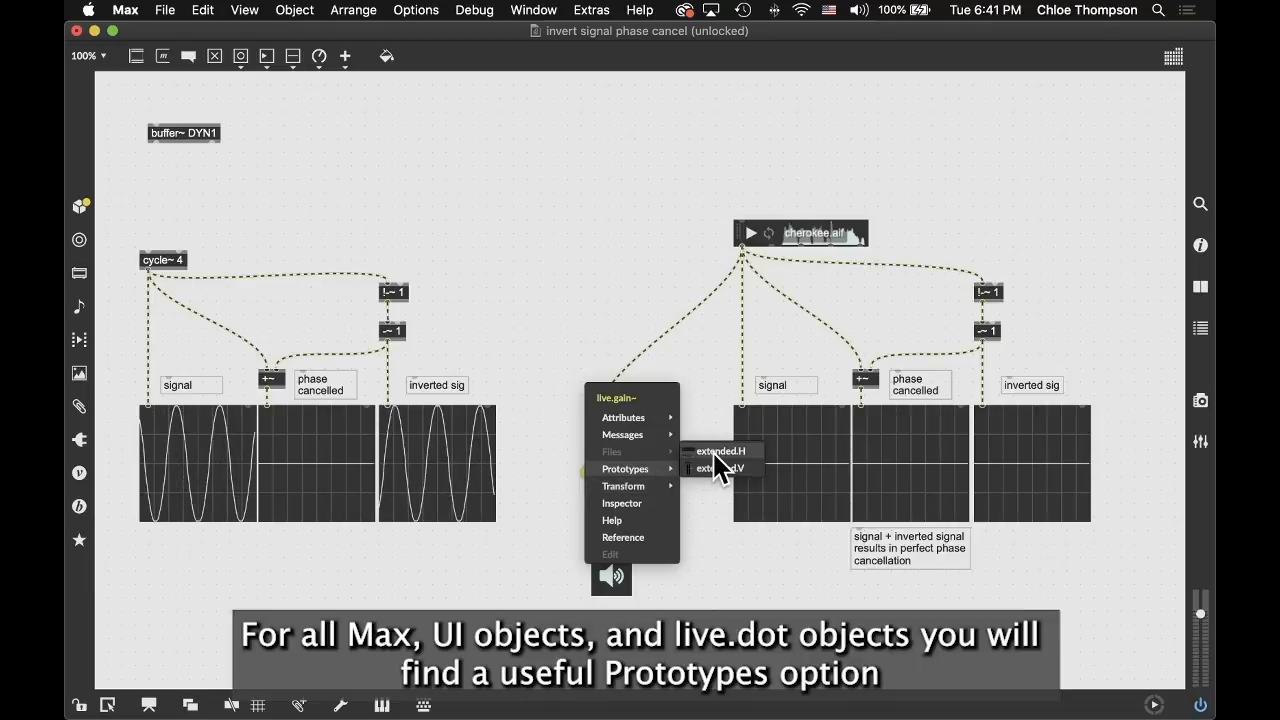
Step: Apply the extended.H prototype to the live.gain~ Gain slider
left_click(721, 451)
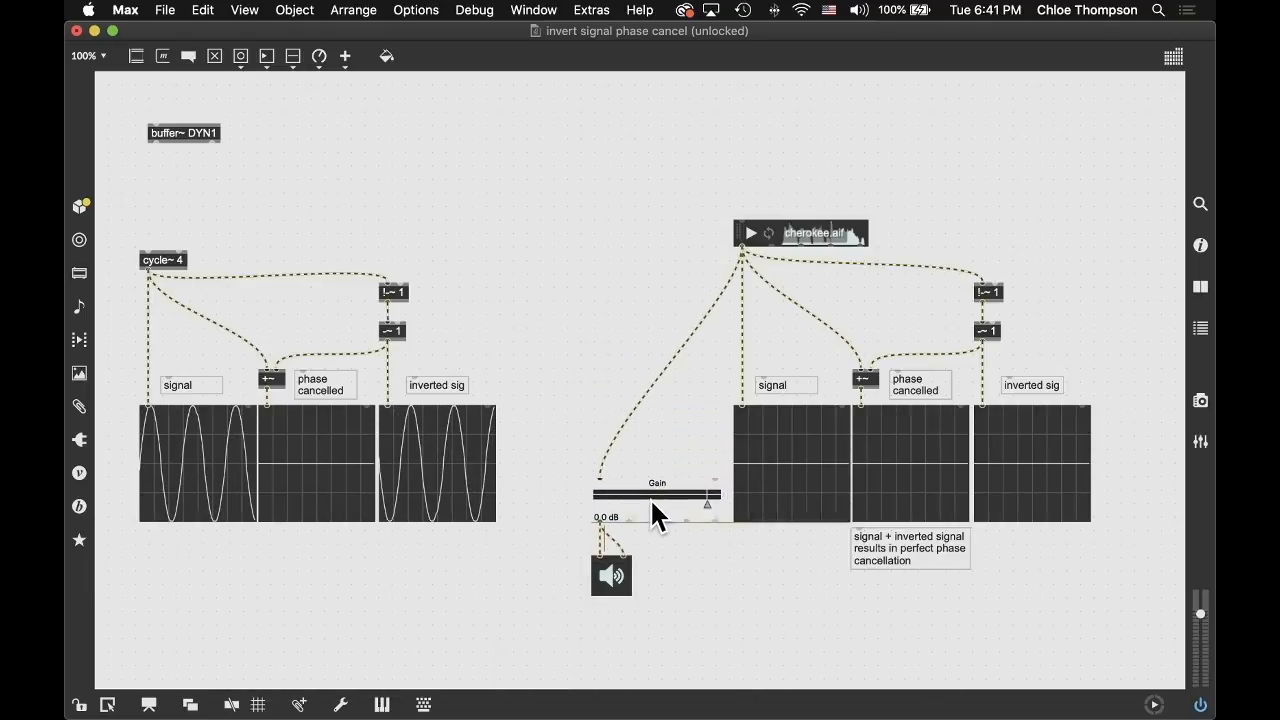